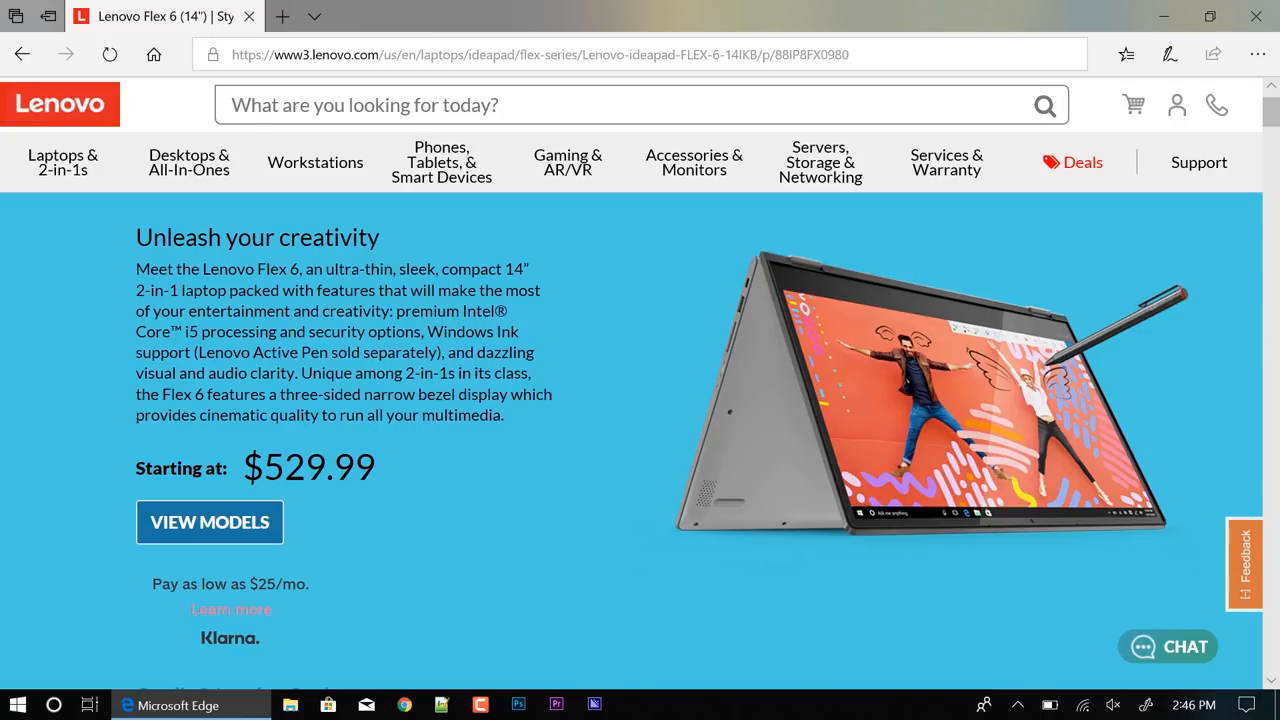
Scroll to the three Onyx Black Flex 6 model cards priced $529.99 to $714.99
scroll(down, 3)
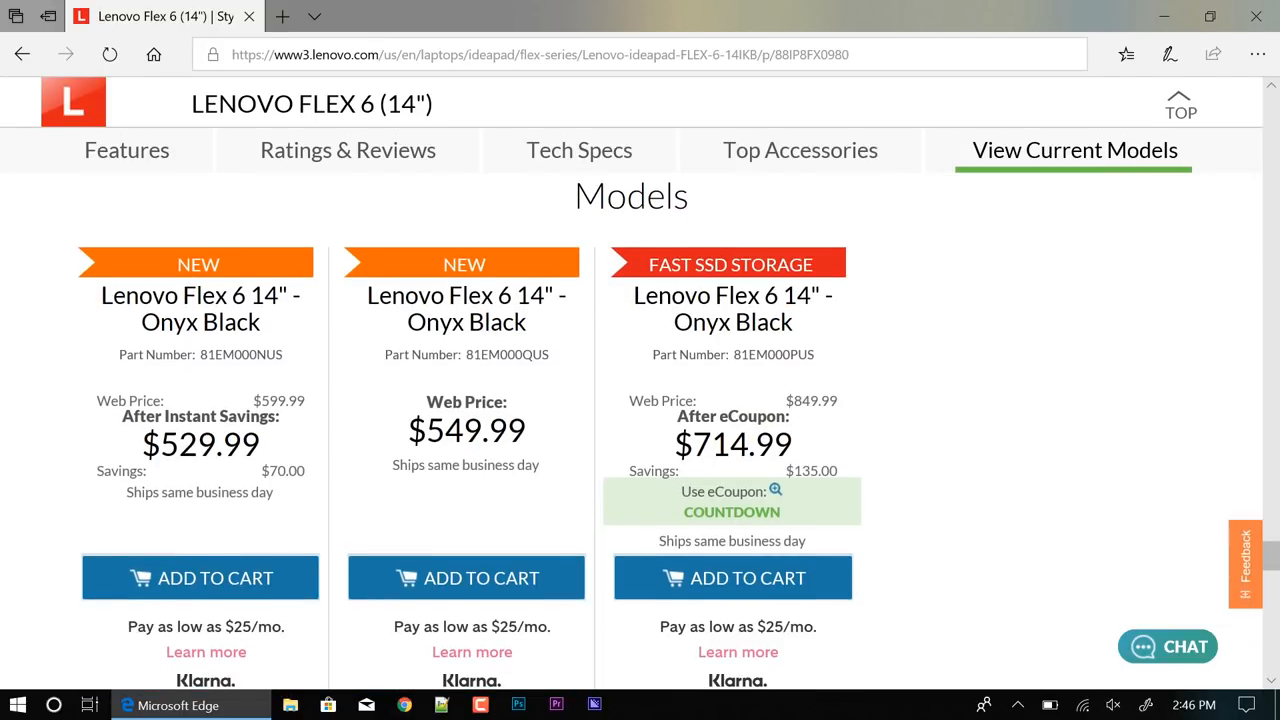
scroll(down, 3)
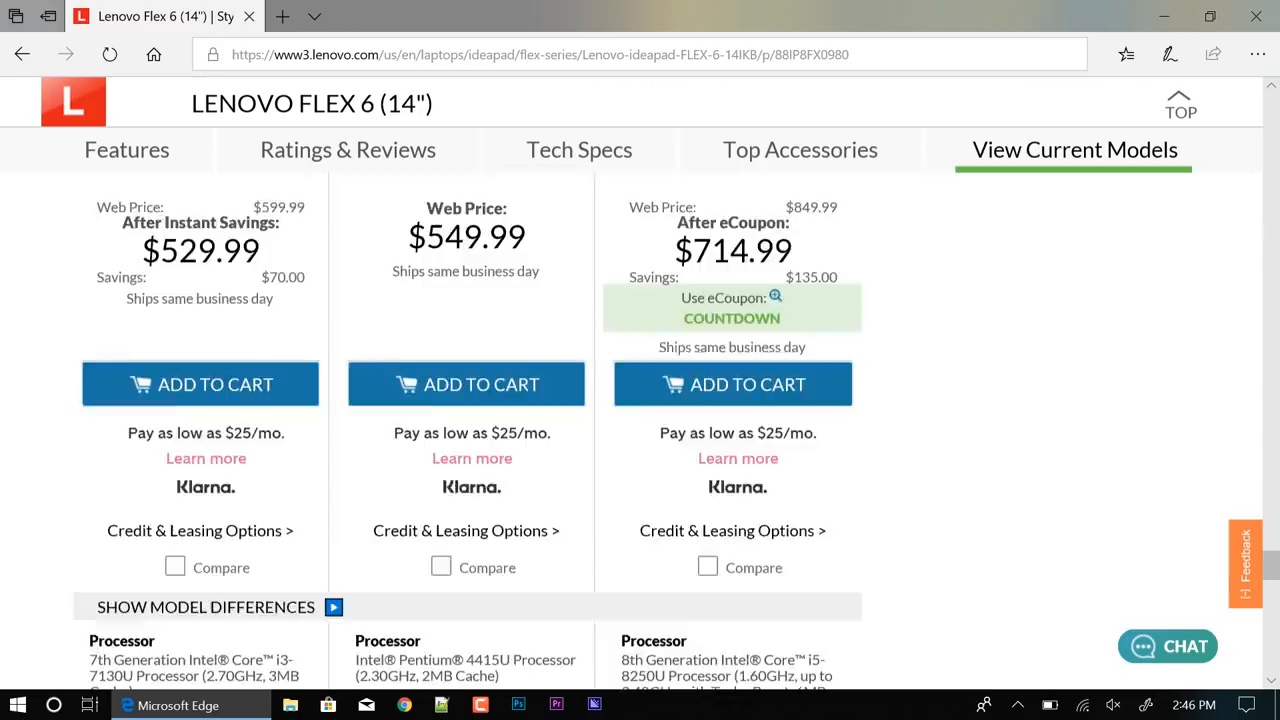
Scroll through the i3, Pentium and i5 model spec rows down to graphics
scroll(down, 3)
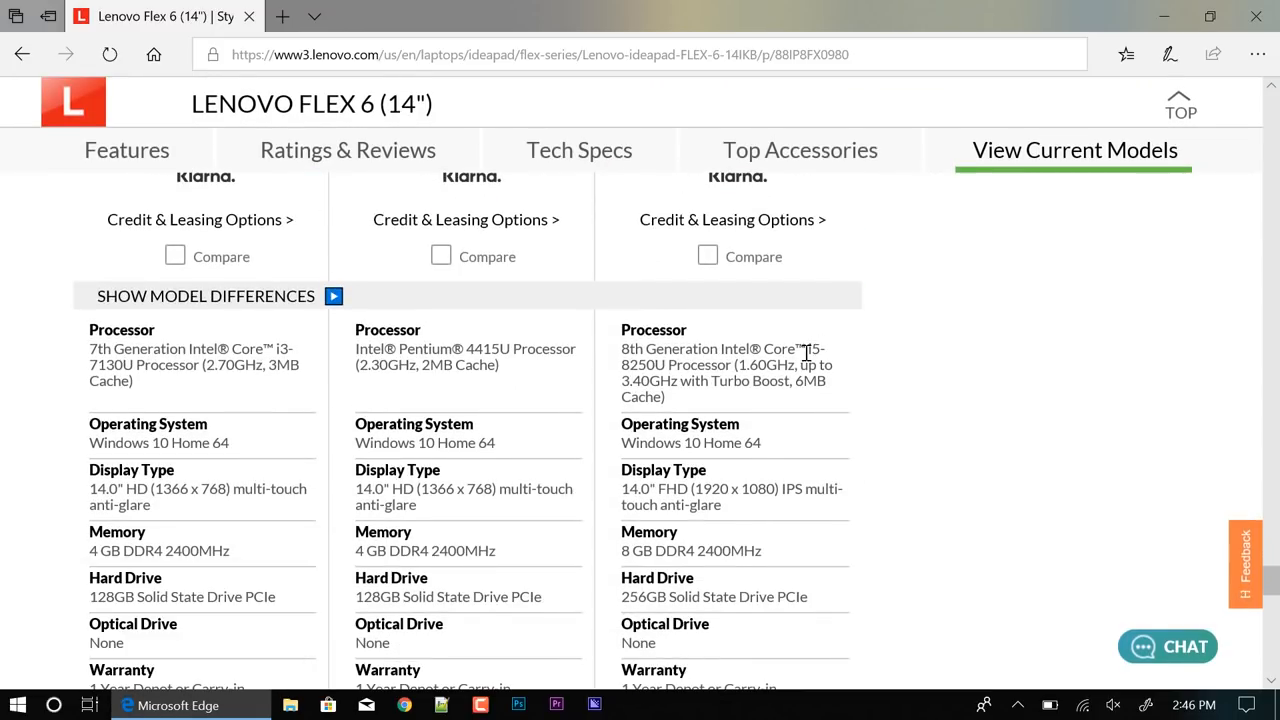
mouse_move(748, 378)
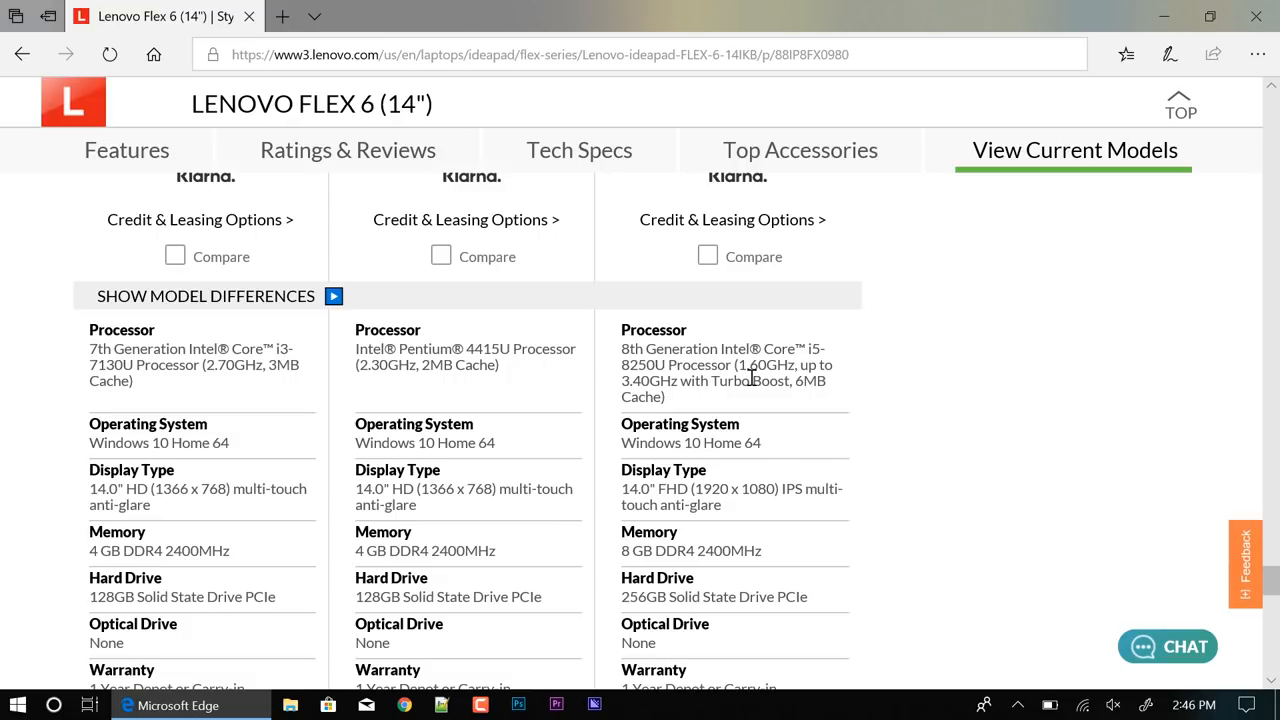
mouse_move(790, 385)
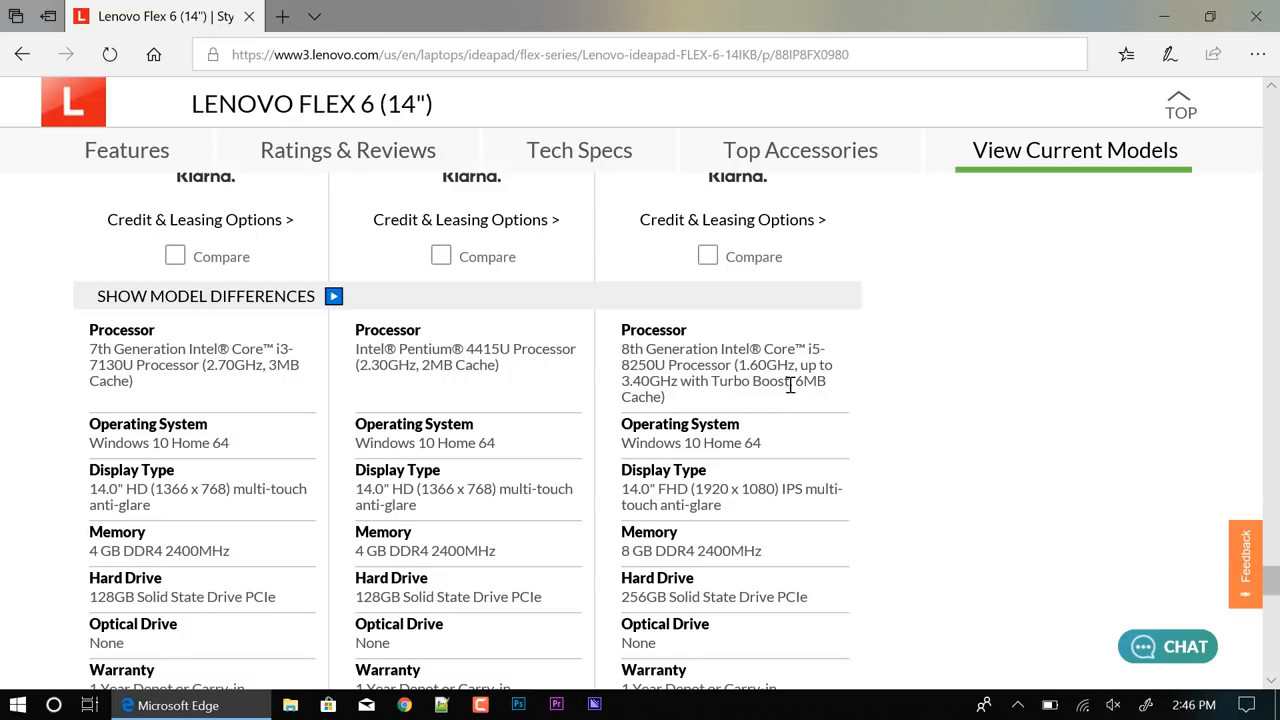
mouse_move(730, 400)
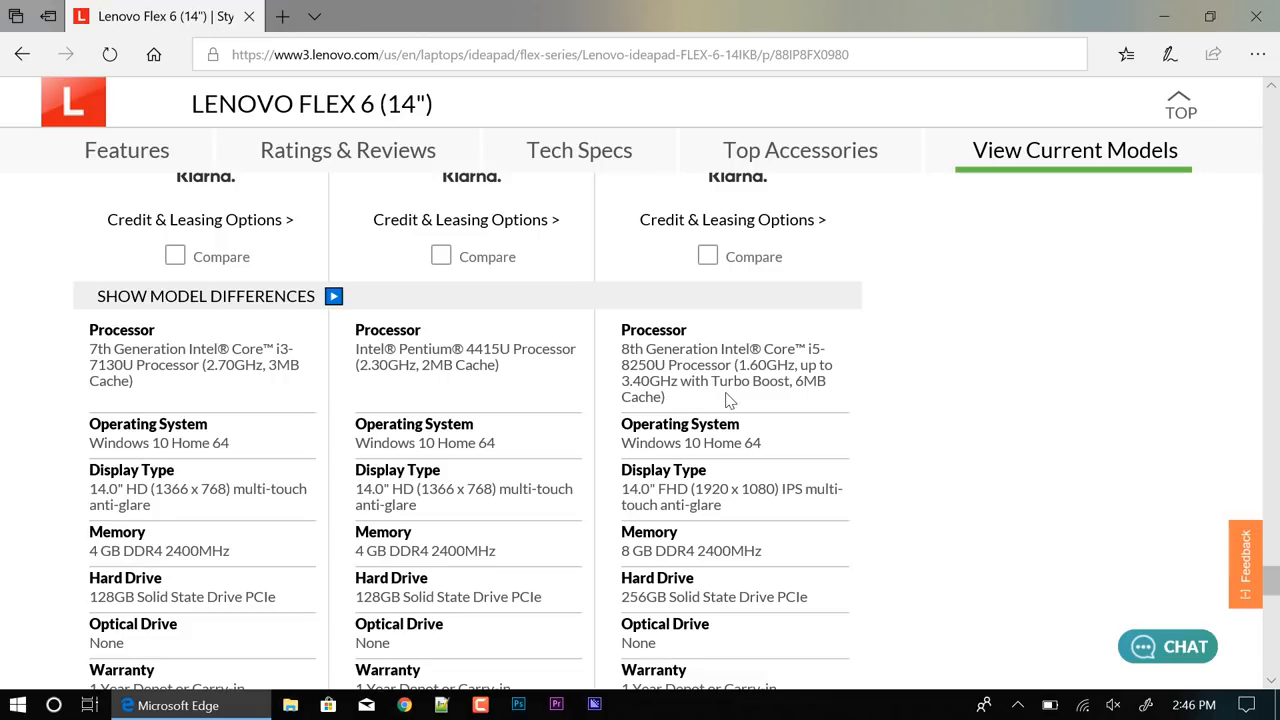
scroll(down, 3)
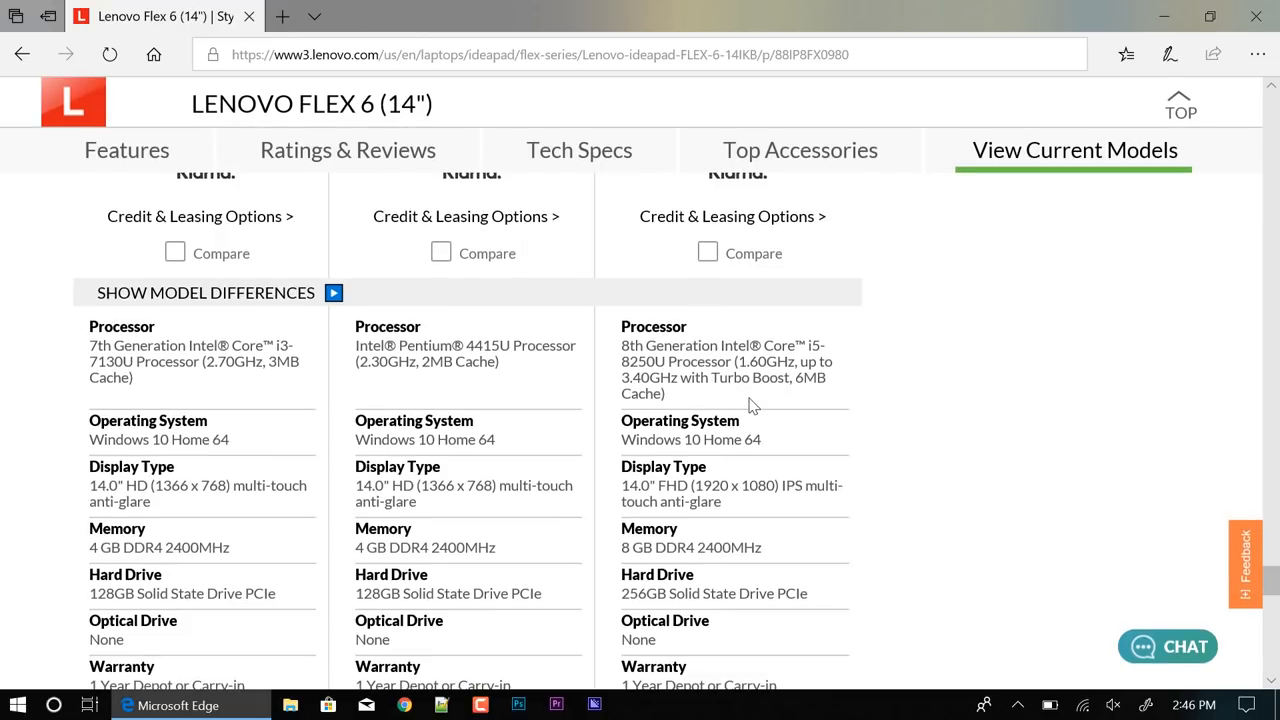
mouse_move(488, 428)
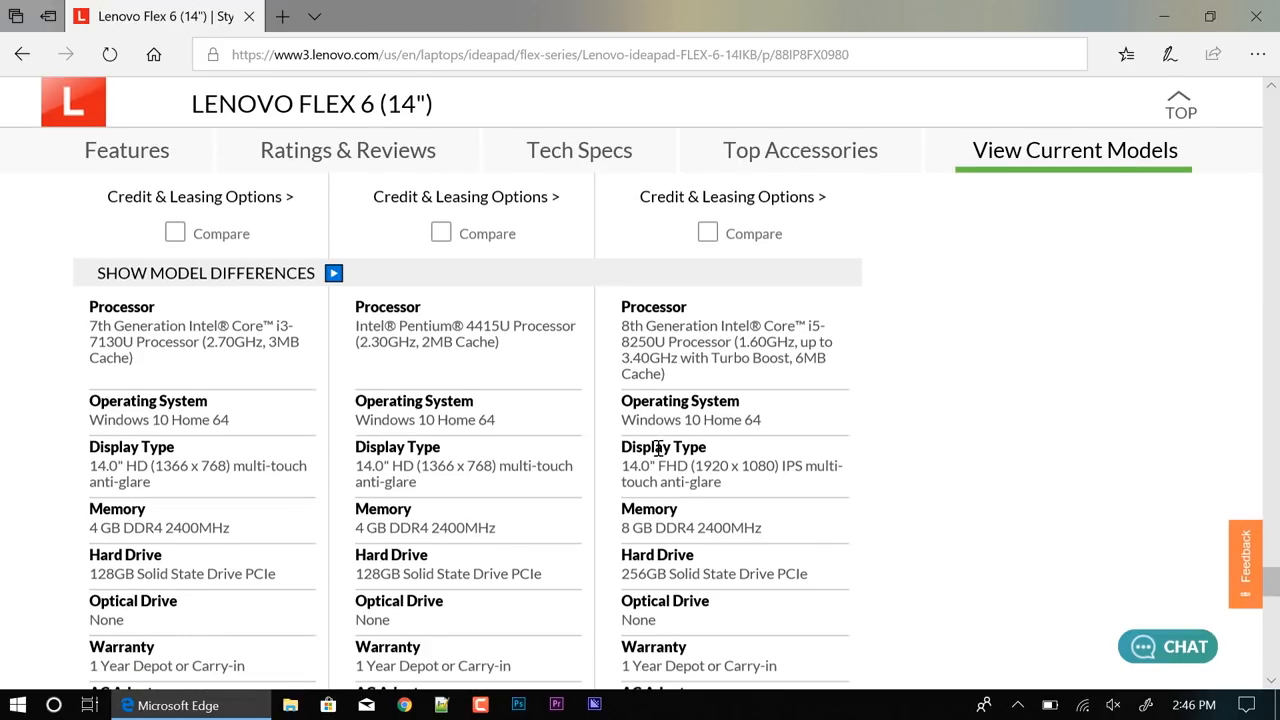
scroll(down, 3)
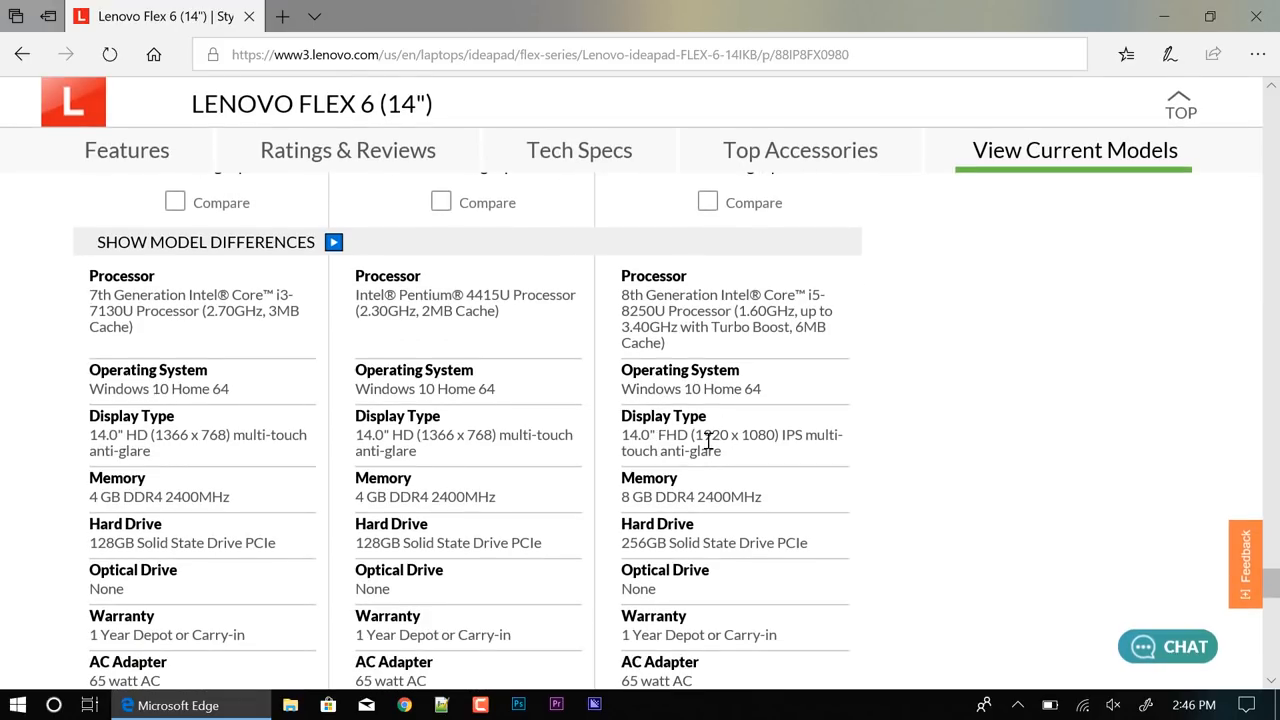
mouse_move(738, 453)
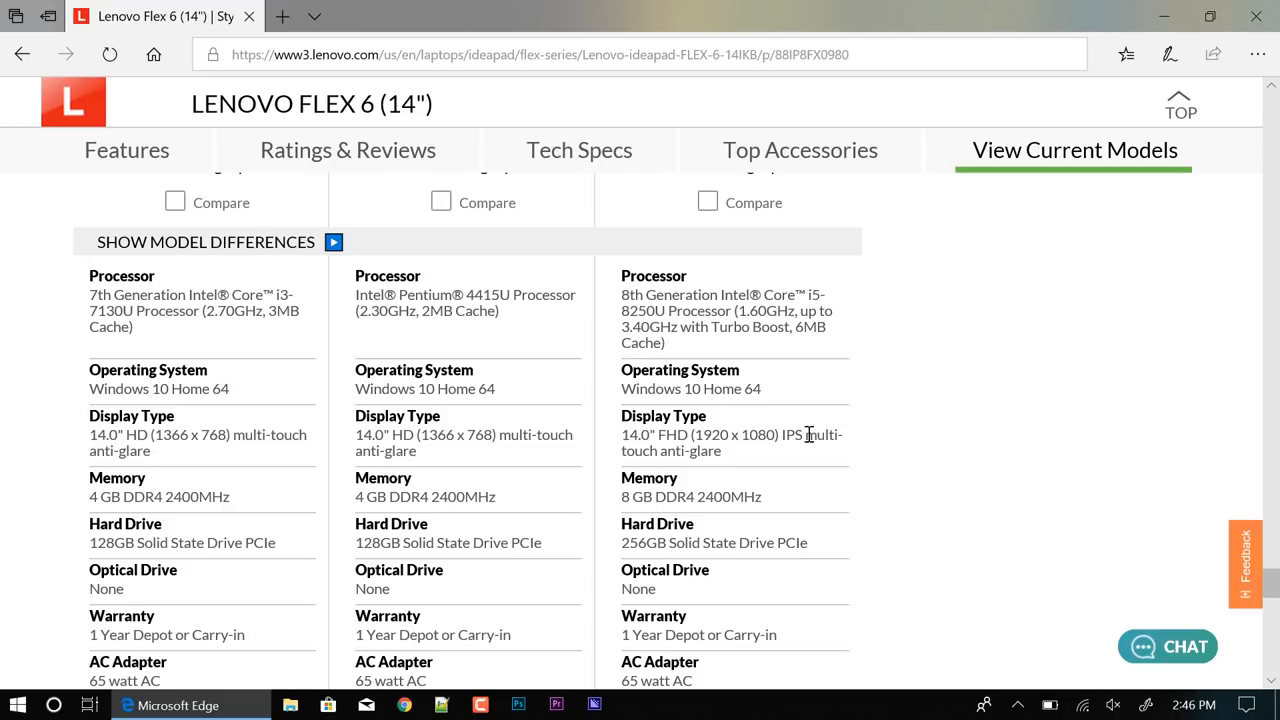
scroll(down, 3)
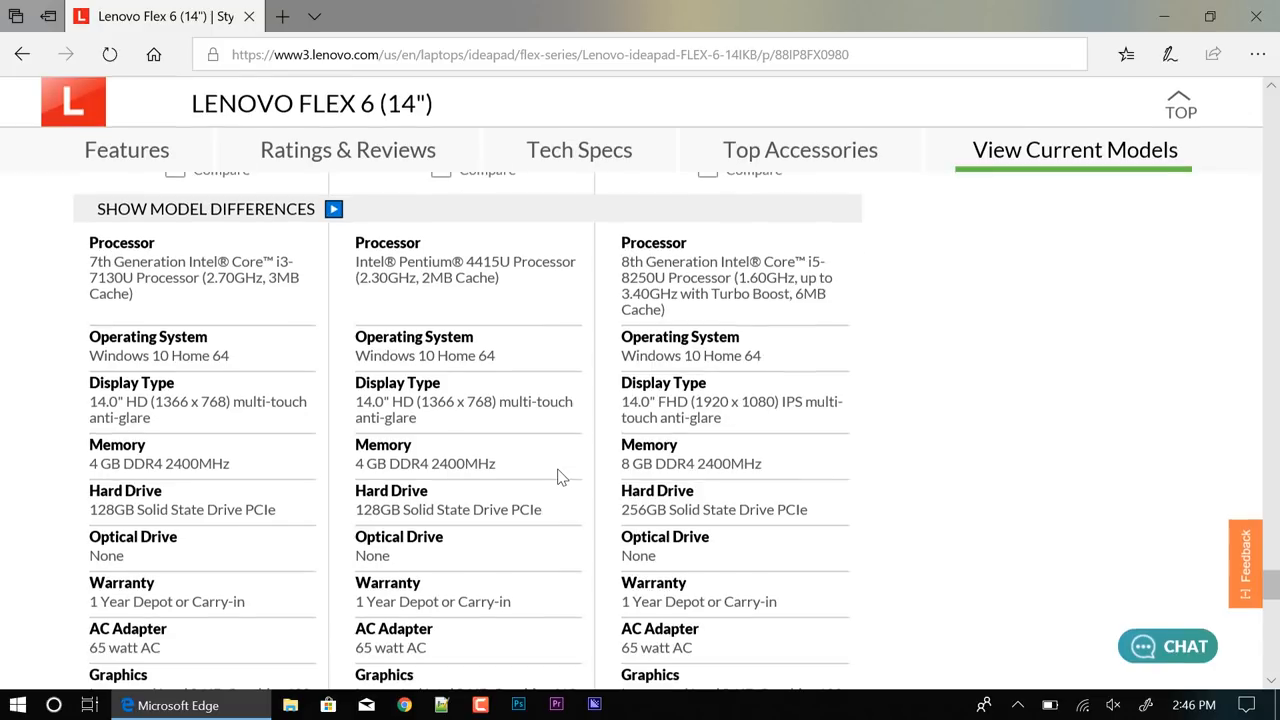
scroll(down, 3)
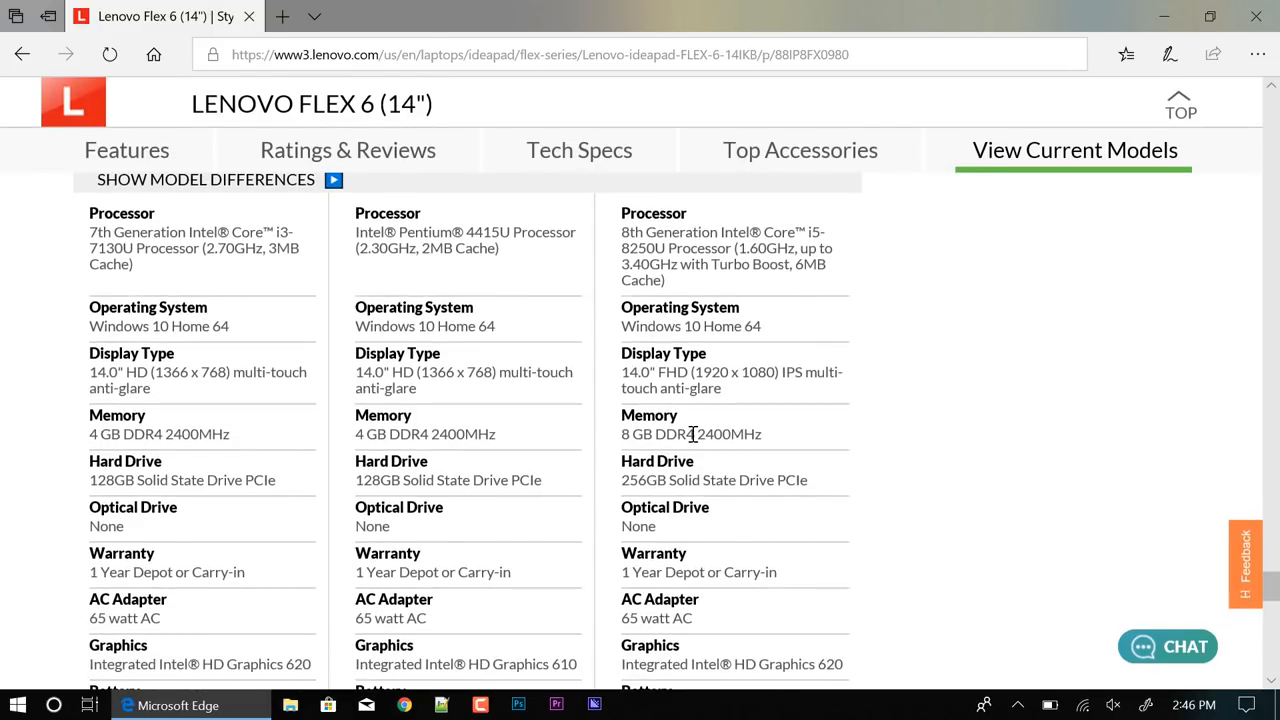
mouse_move(758, 441)
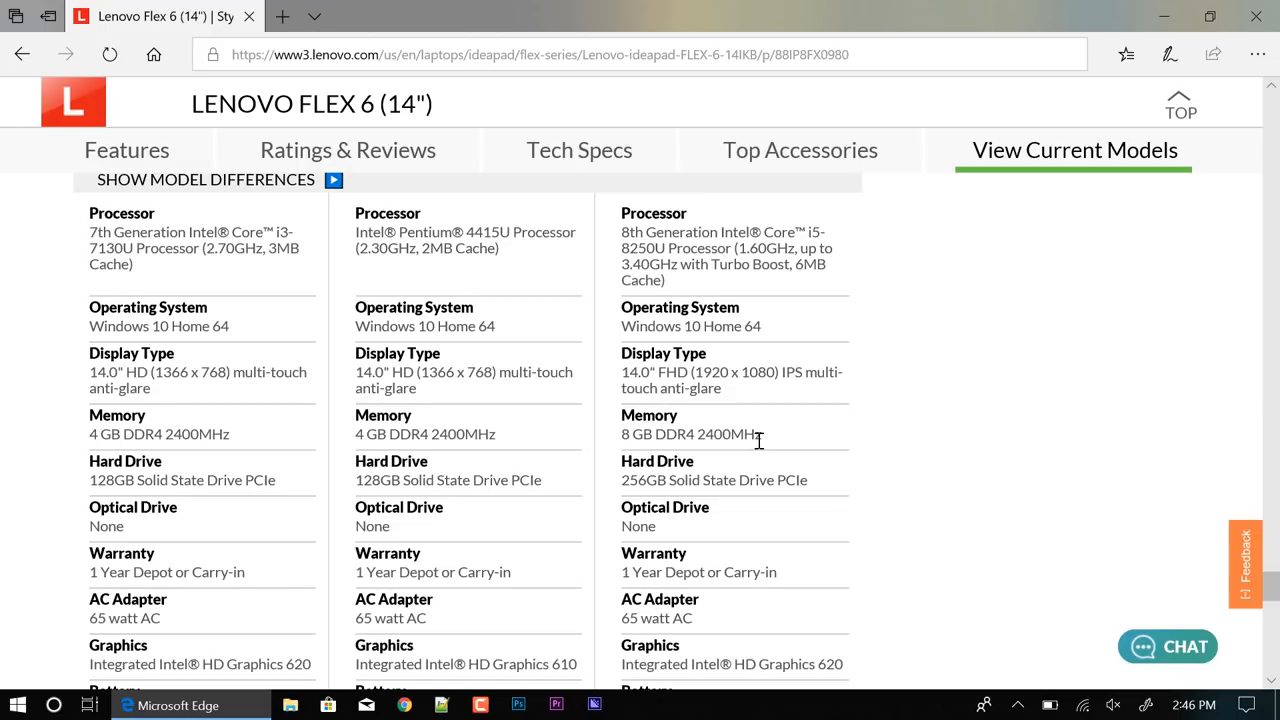
mouse_move(607, 158)
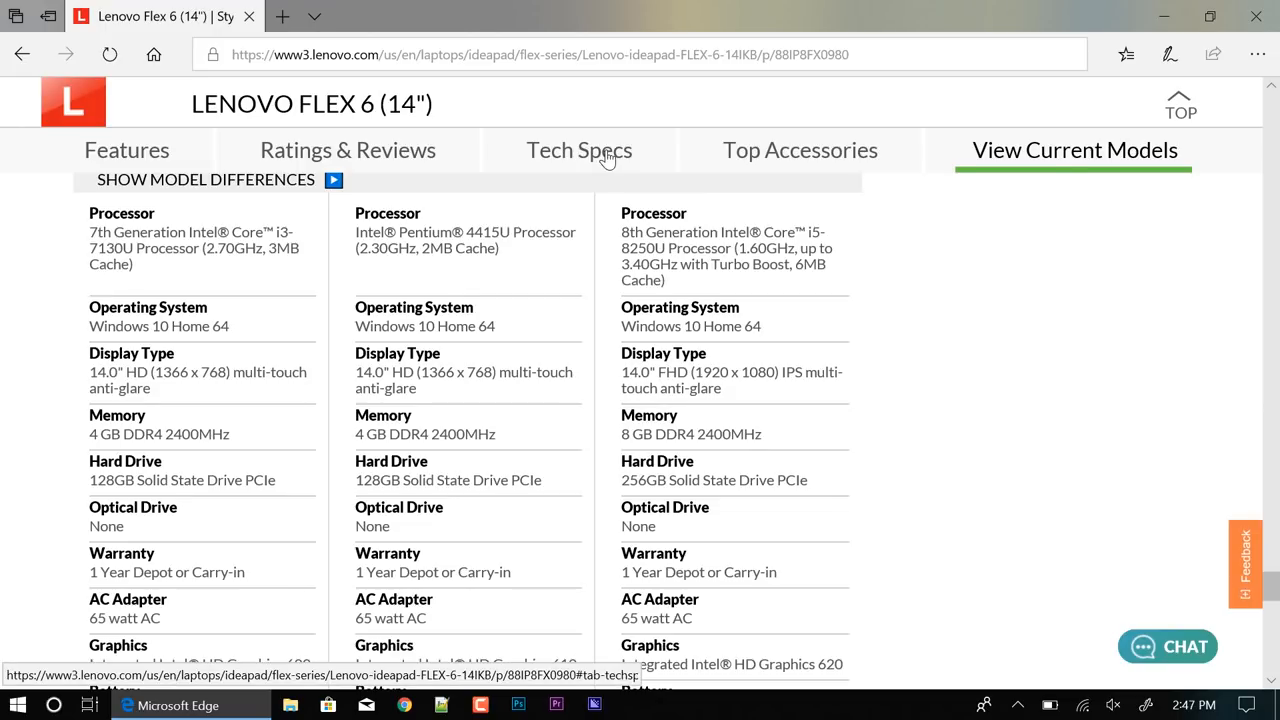
Show the Tech Specs table with processors, display, 720p camera, memory, storage and battery
click(578, 149)
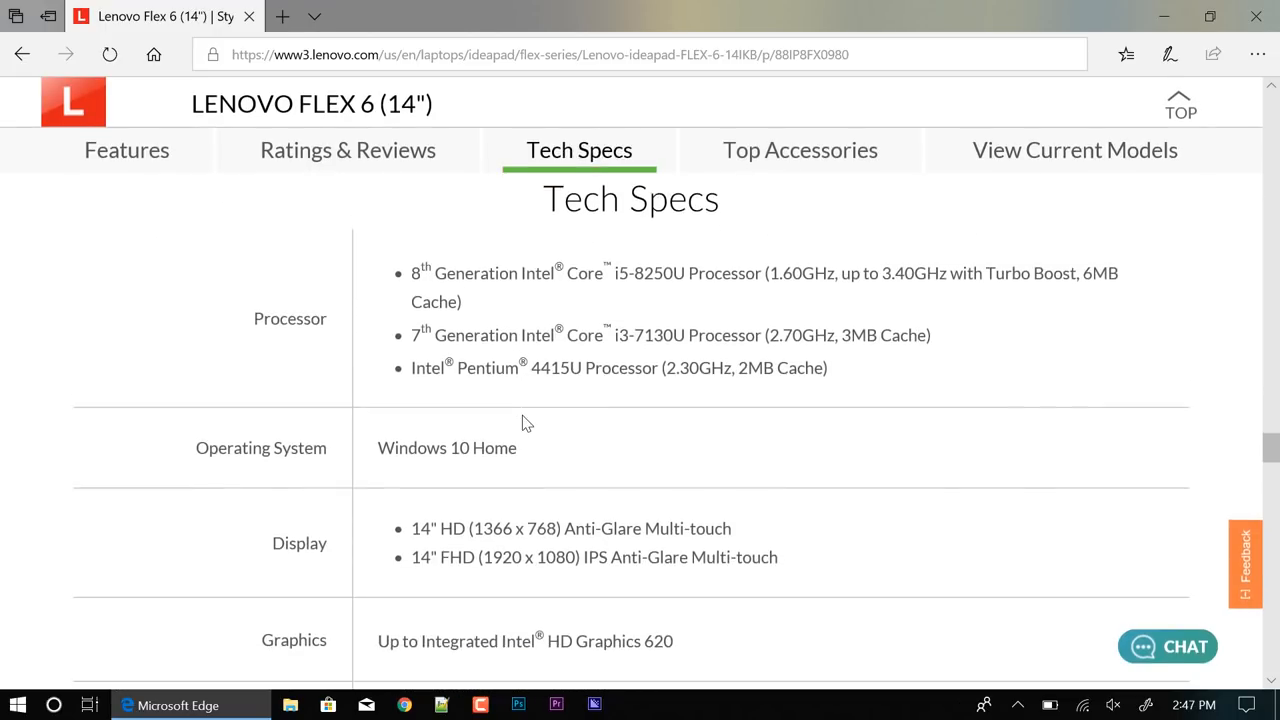
scroll(down, 3)
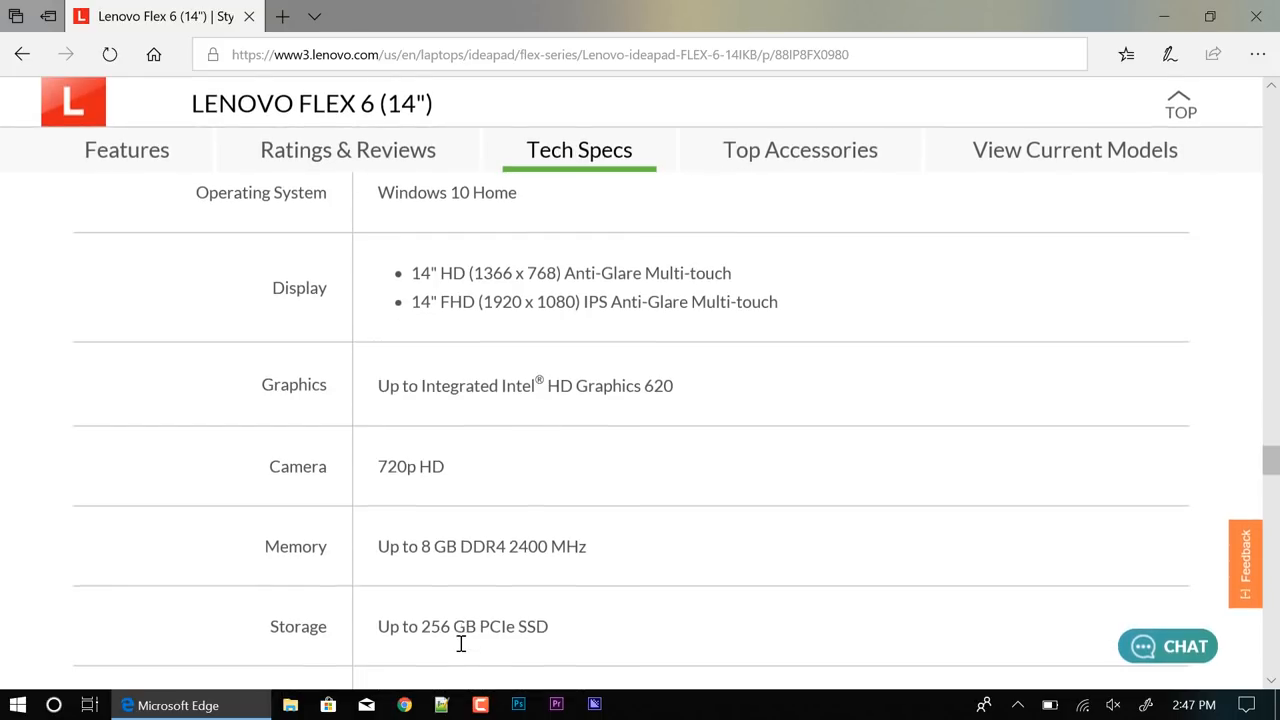
scroll(down, 3)
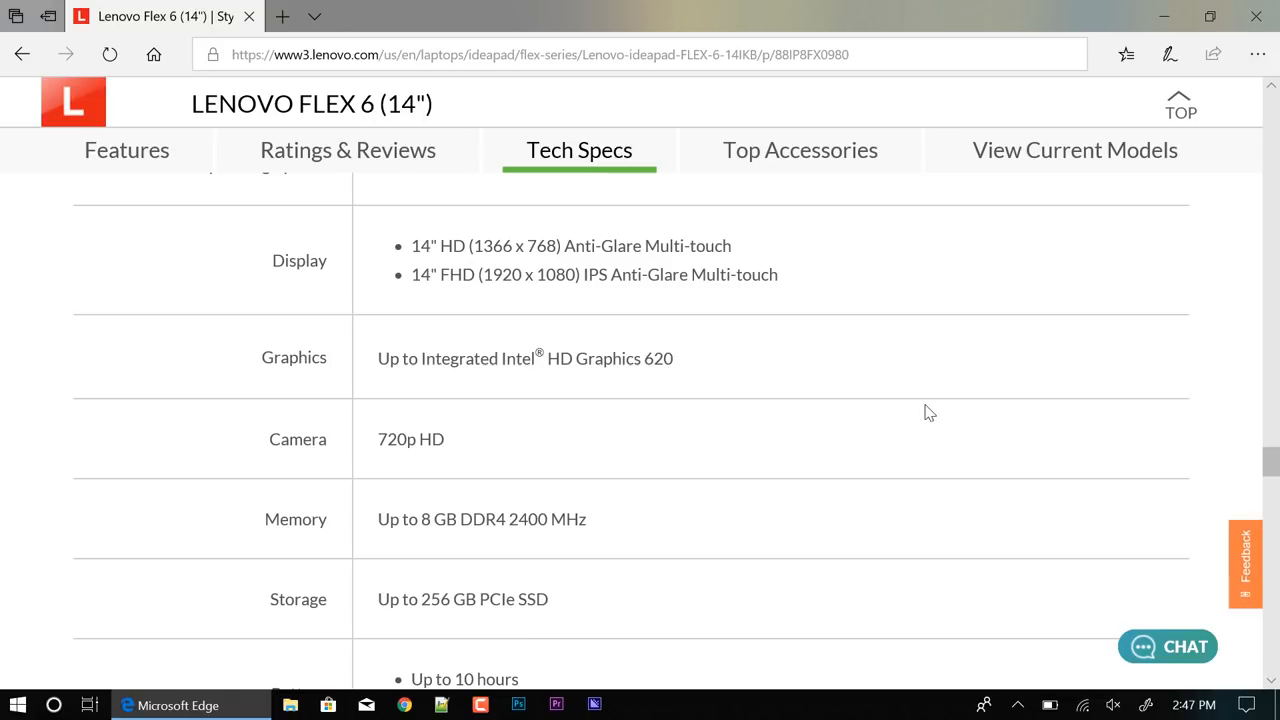
Return to the current models comparison and scroll down to the keyboard and wireless rows
click(1075, 150)
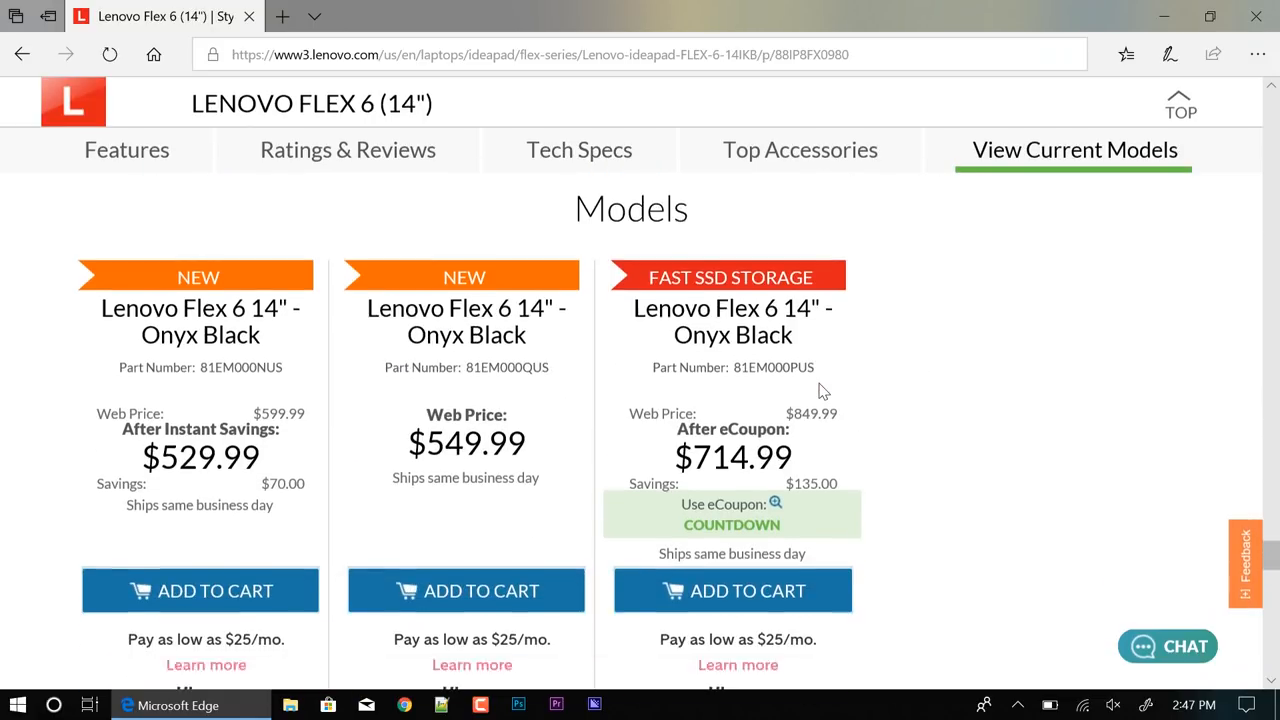
scroll(down, 3)
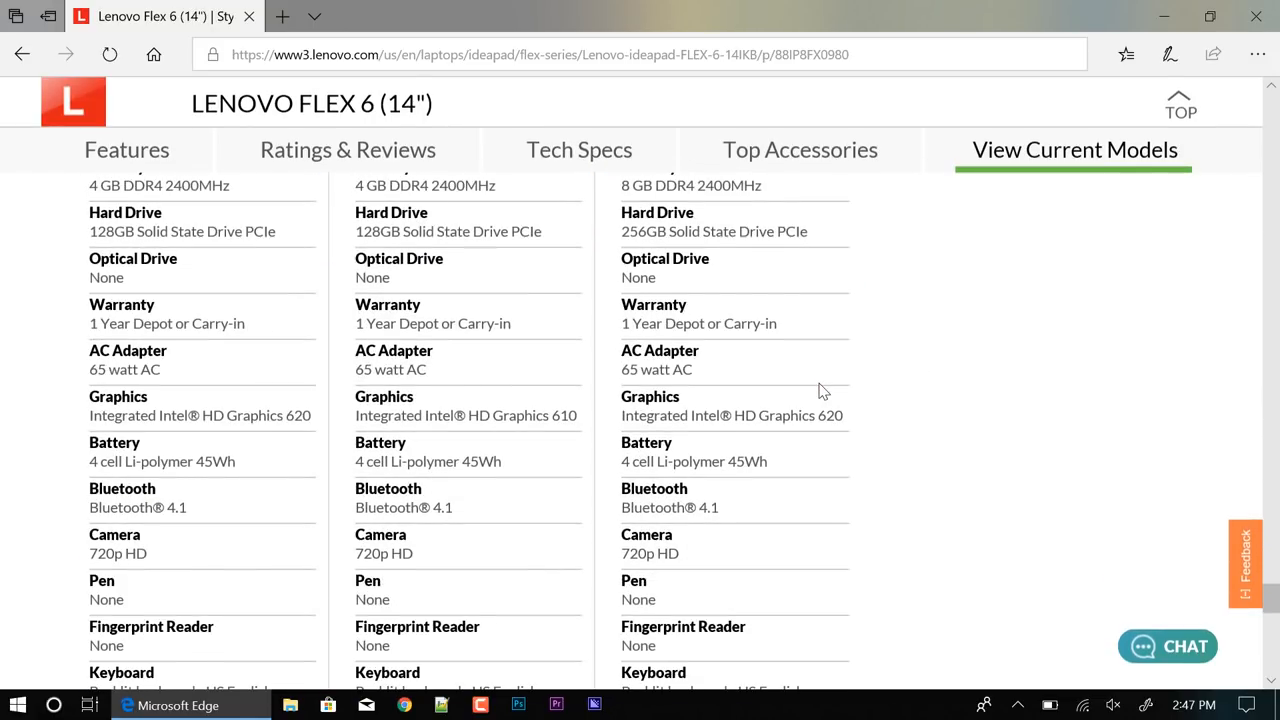
scroll(down, 3)
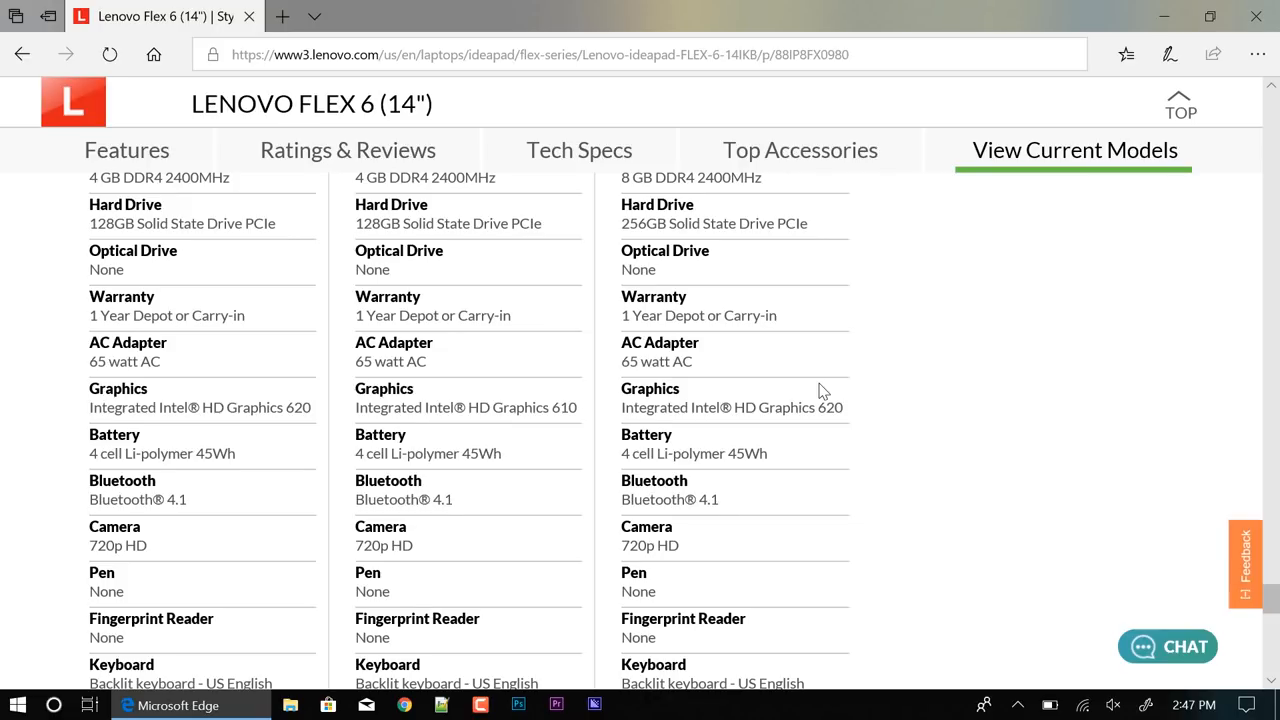
mouse_move(810, 413)
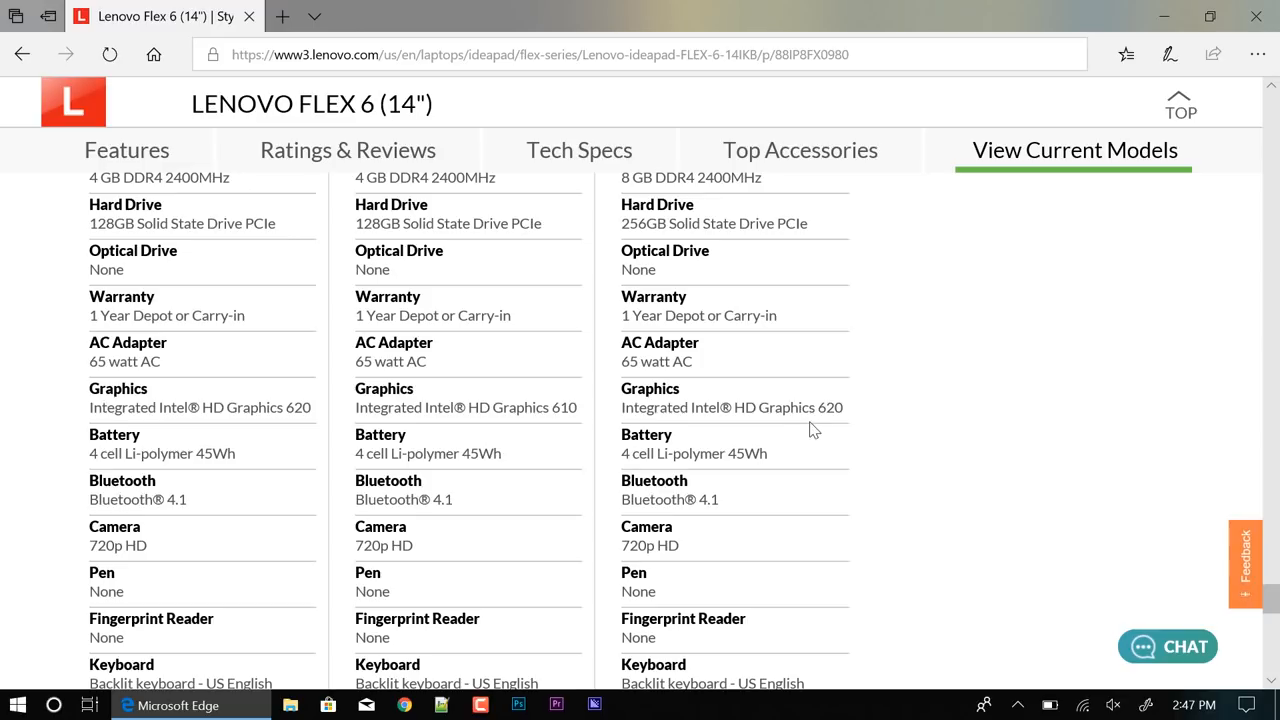
mouse_move(725, 420)
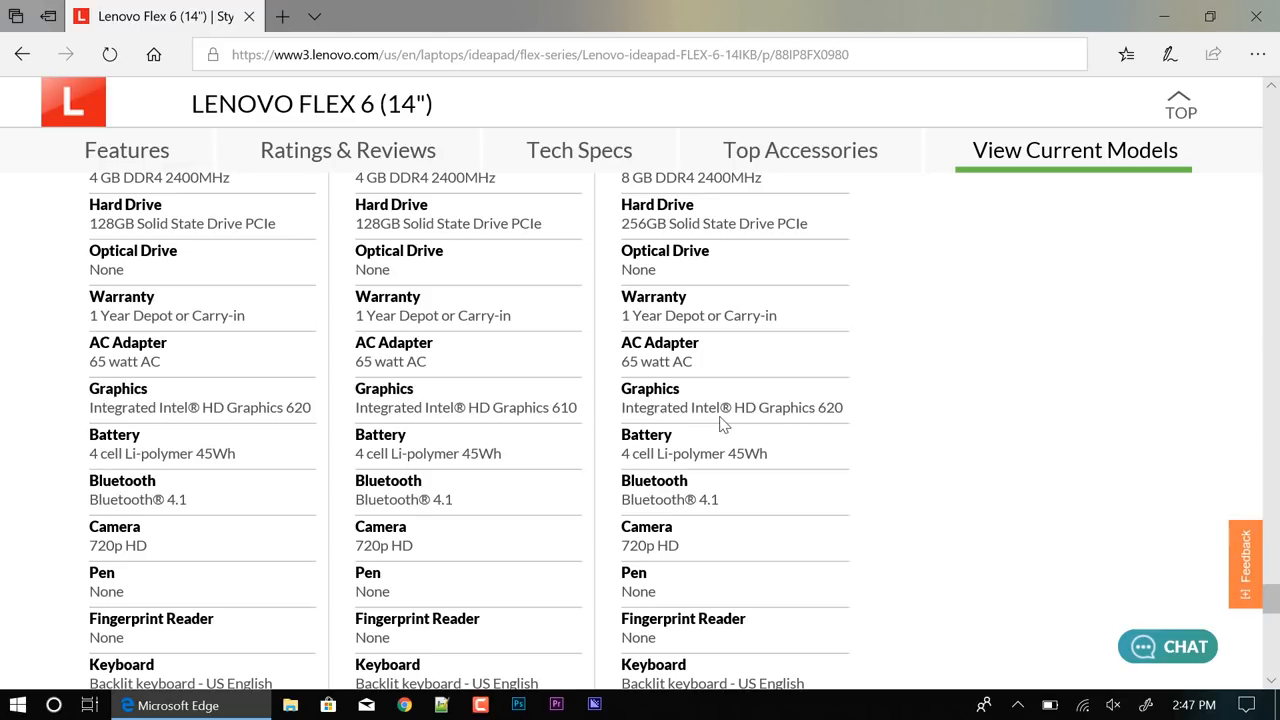
mouse_move(837, 414)
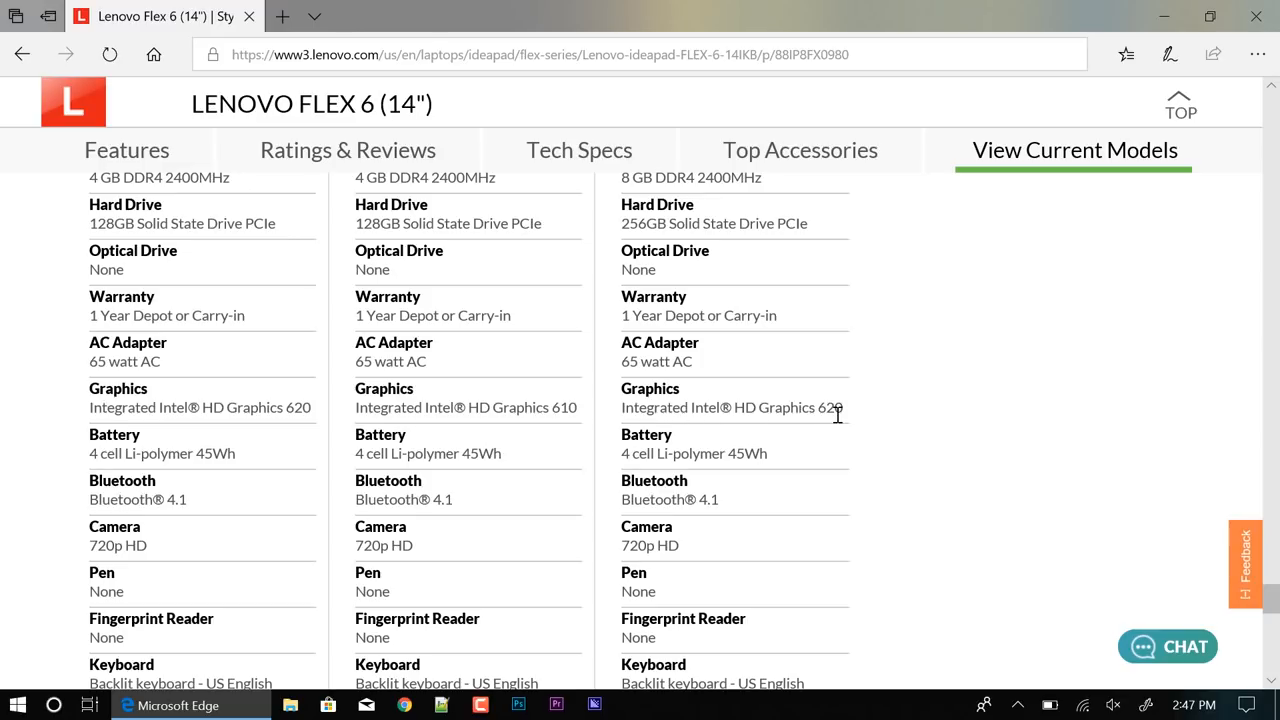
mouse_move(850, 341)
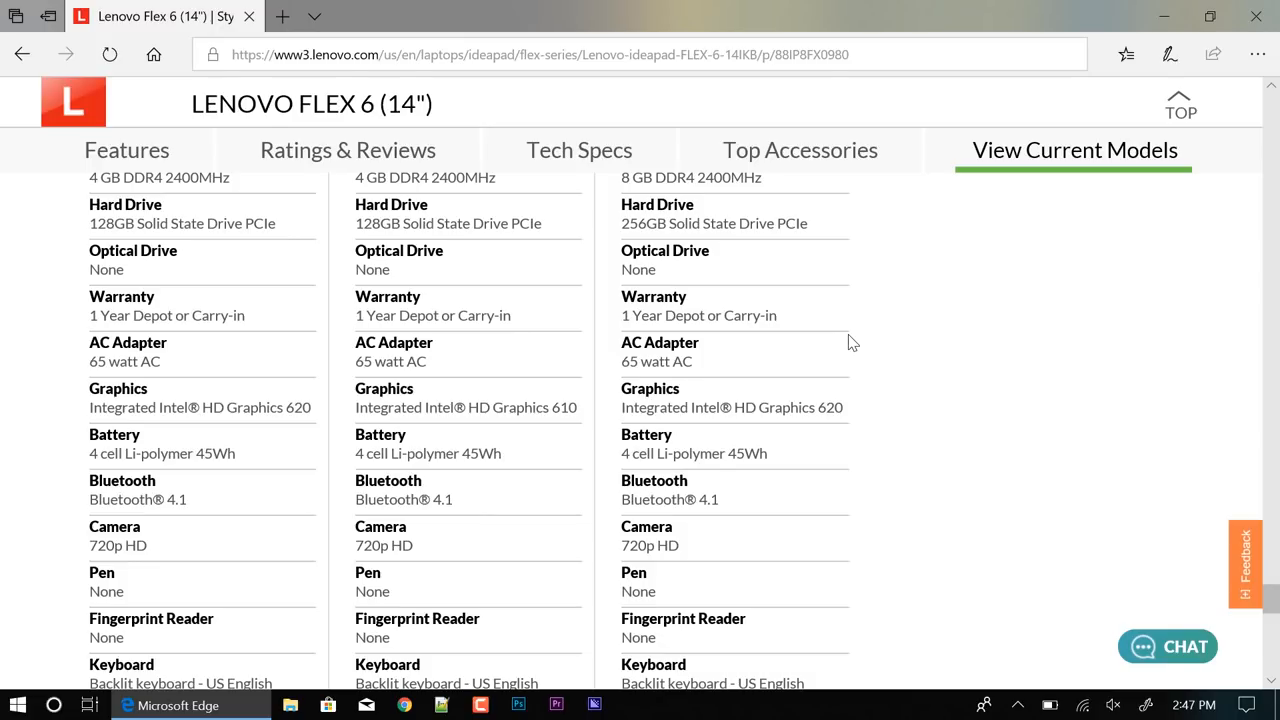
mouse_move(858, 338)
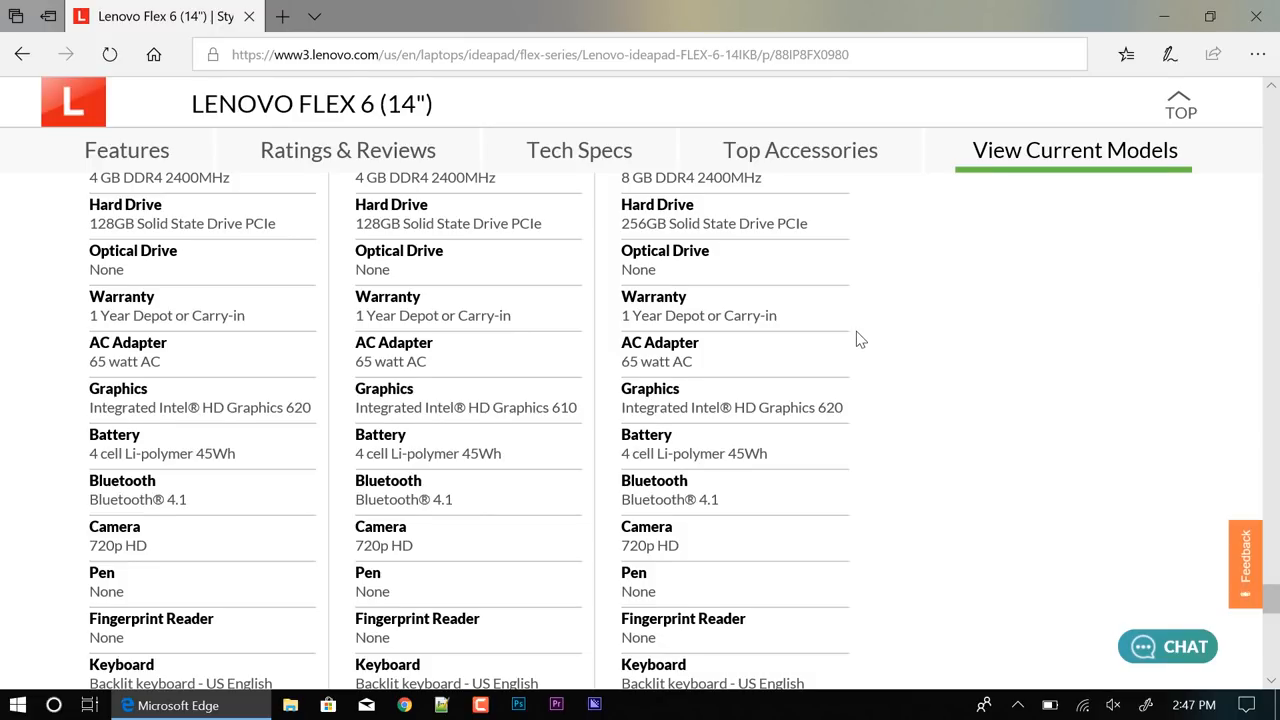
scroll(down, 3)
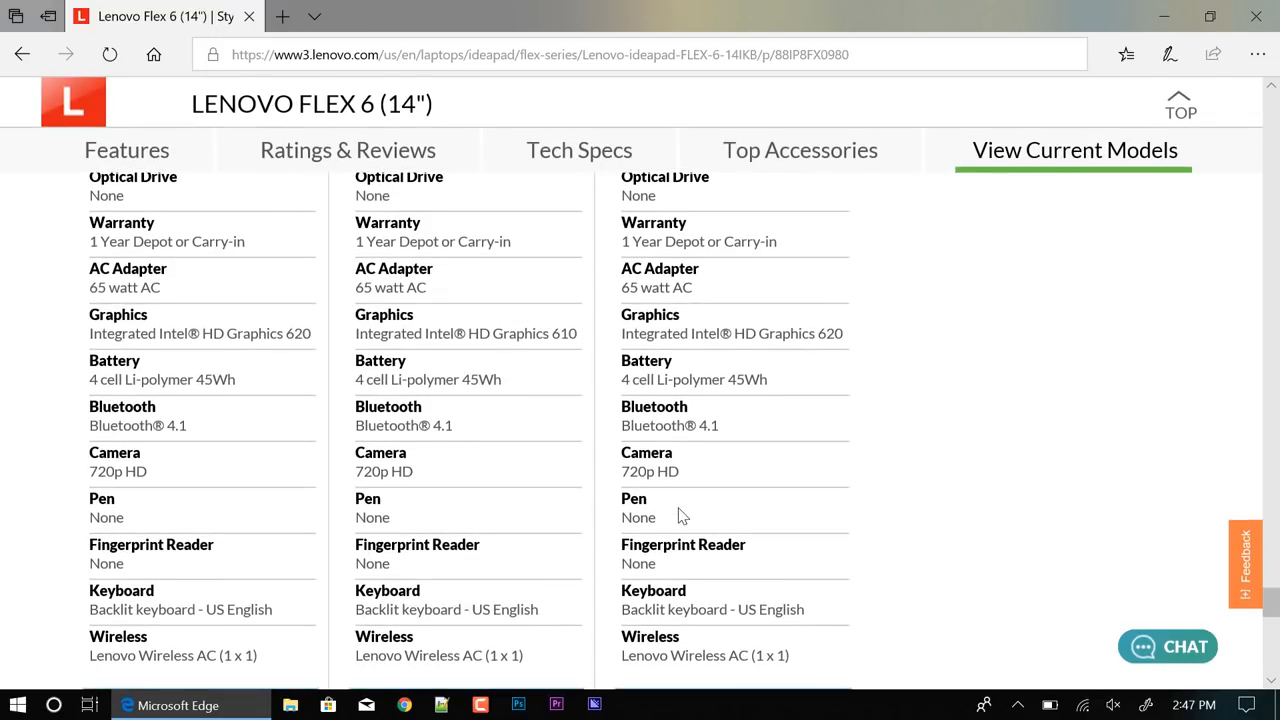
mouse_move(730, 310)
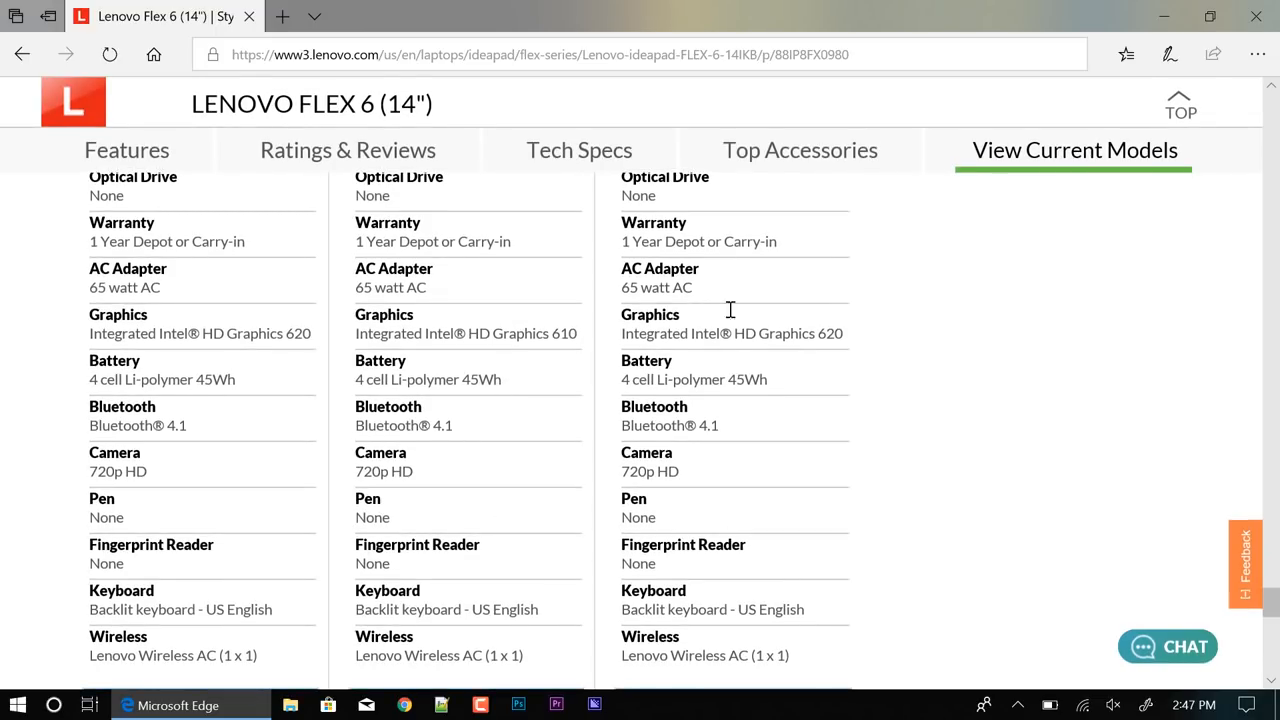
click(799, 150)
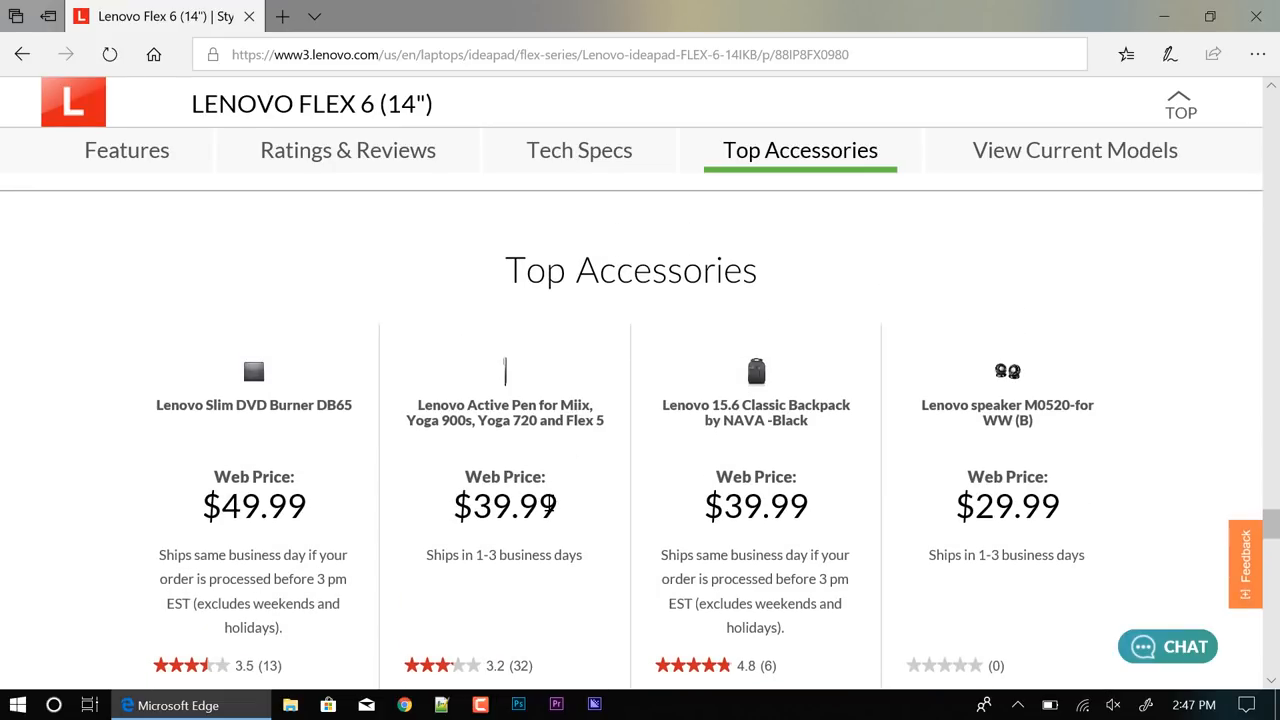
click(1075, 150)
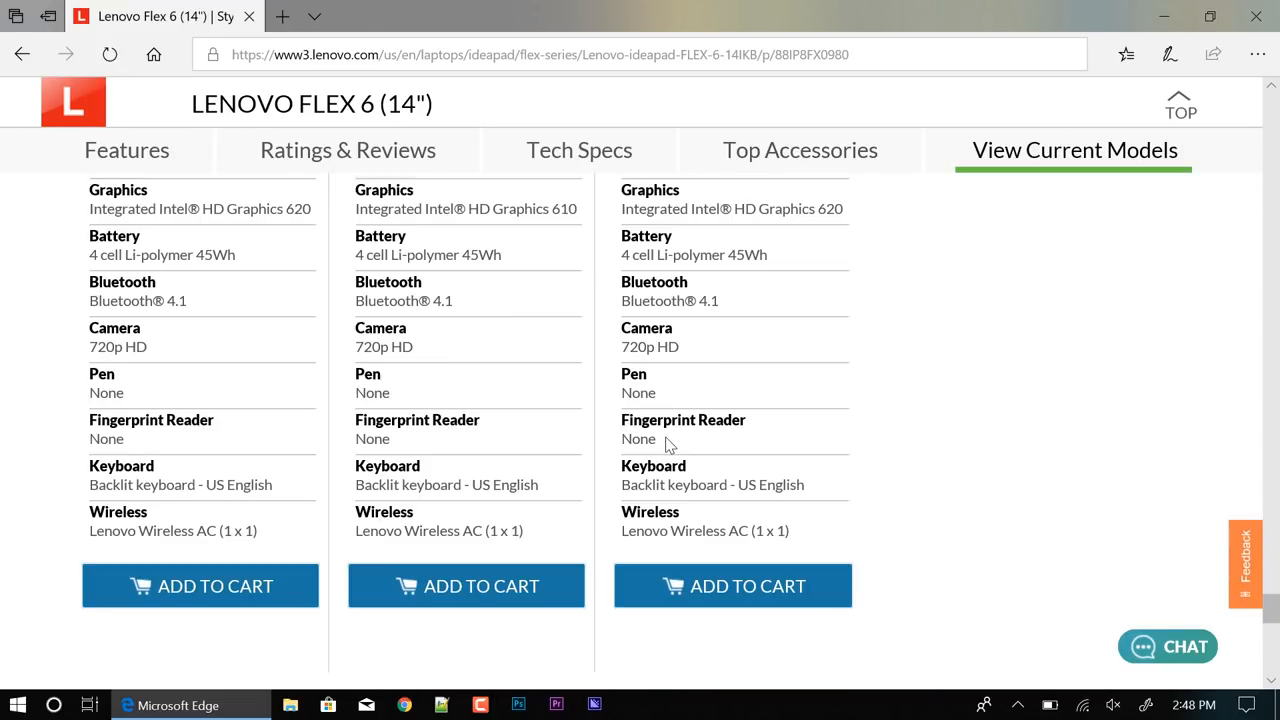
mouse_move(725, 425)
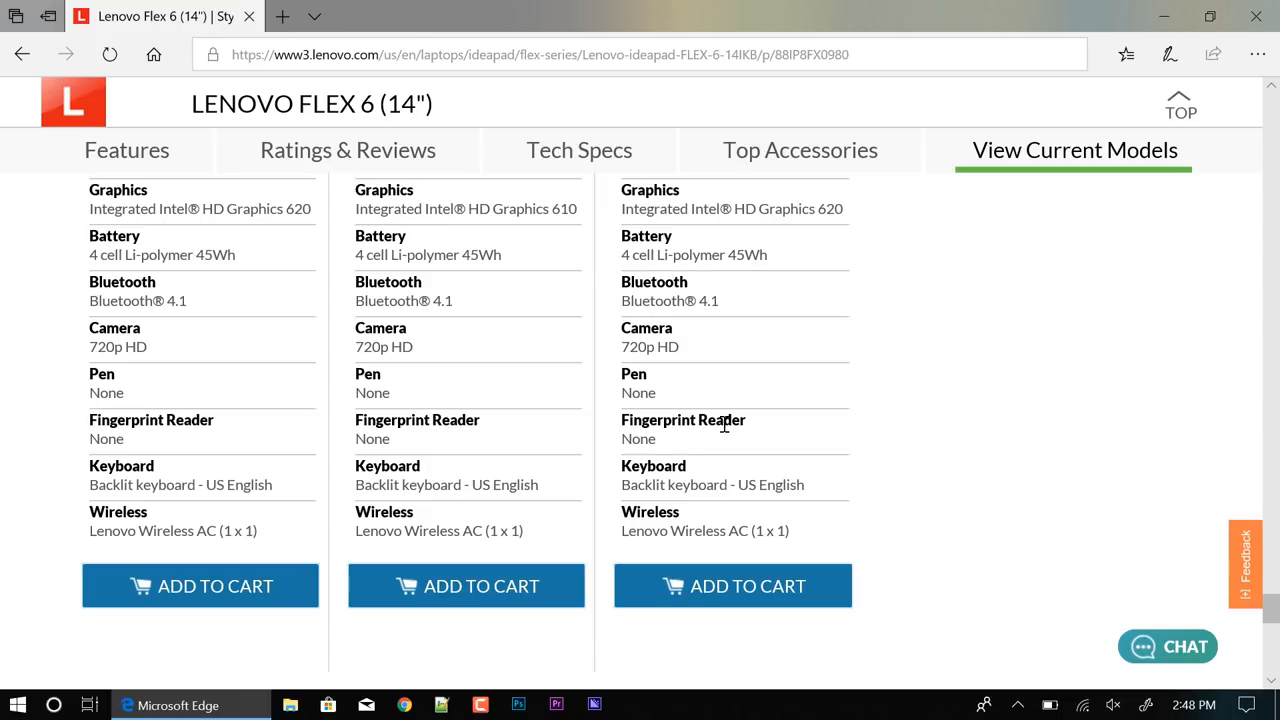